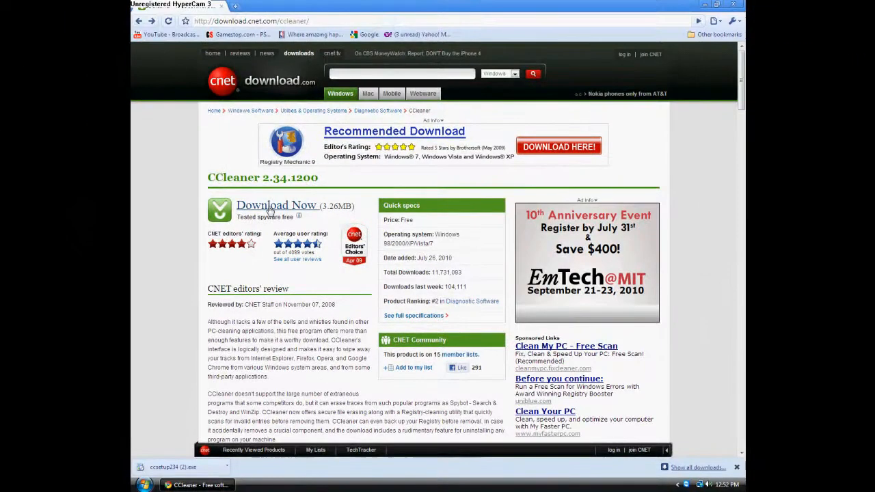
Step: Start downloading the CCleaner 2.34 installer from the CNET Download Now link
{"action": "left_click", "coordinate": [276, 206]}
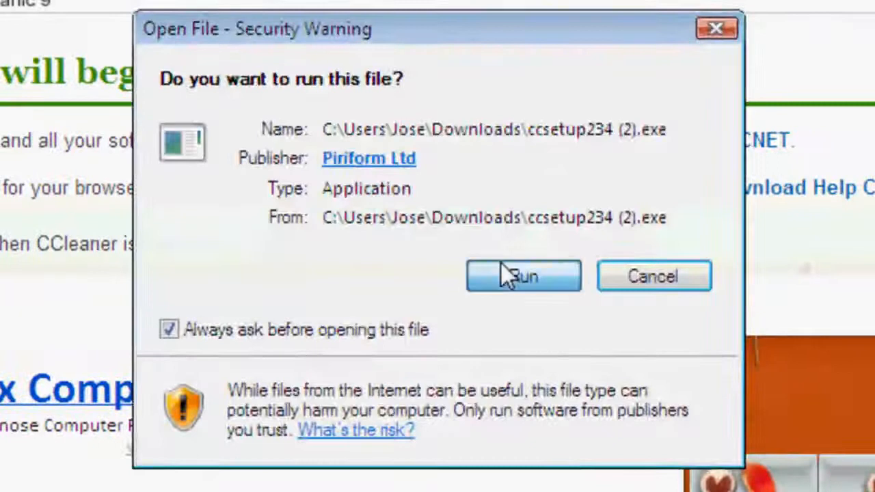
Step: Allow the installer to run, choose English, accept the licence and install with defaults
{"action": "left_click", "coordinate": [522, 276]}
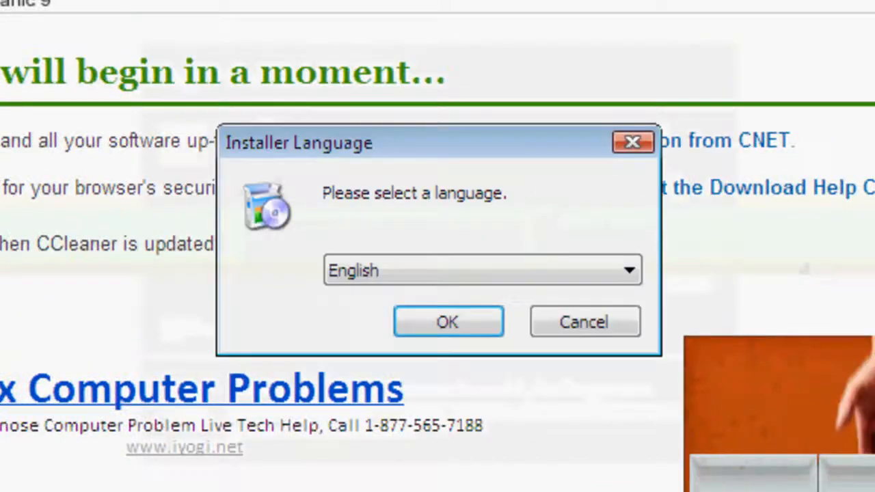
{"action": "left_click", "coordinate": [448, 321]}
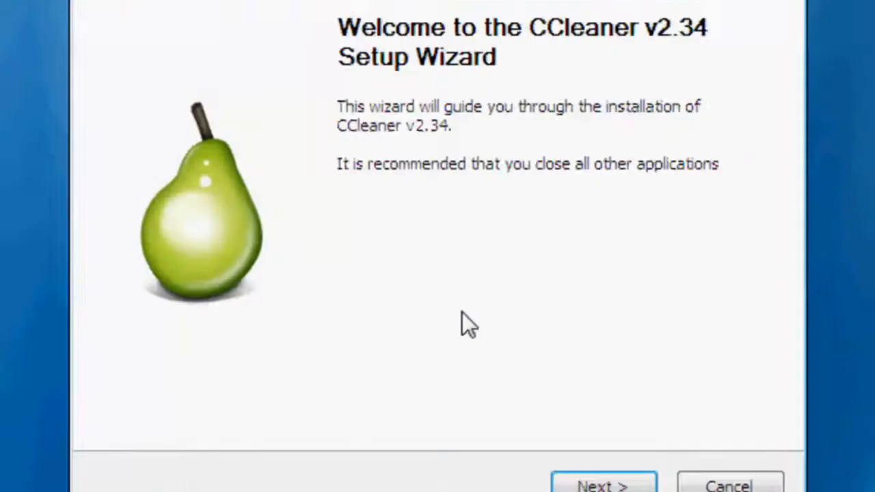
{"action": "left_click", "coordinate": [603, 481]}
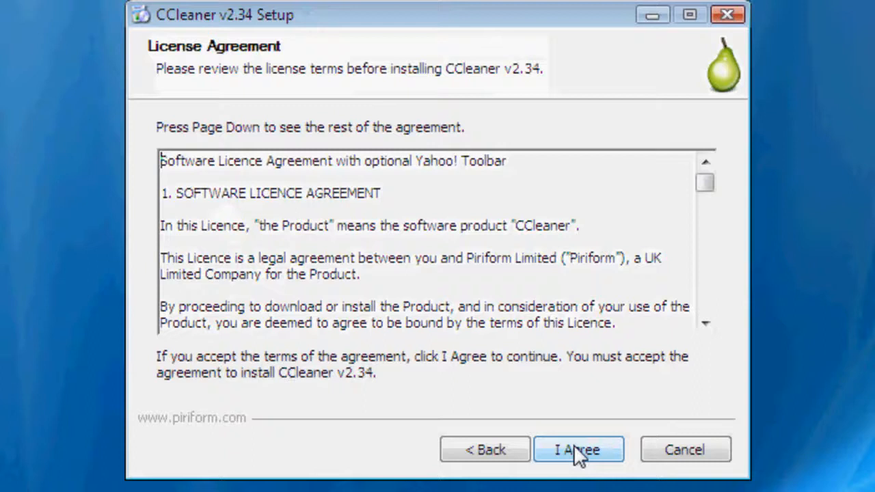
{"action": "left_click", "coordinate": [578, 450]}
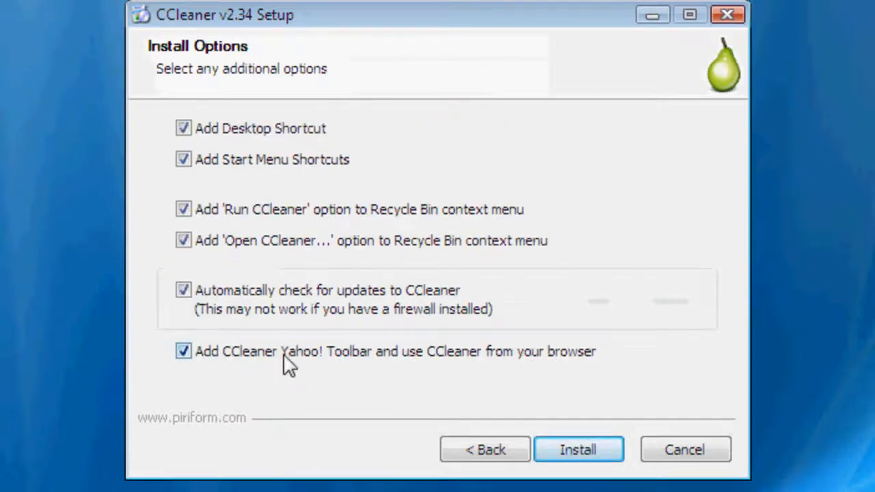
{"action": "left_click", "coordinate": [182, 353]}
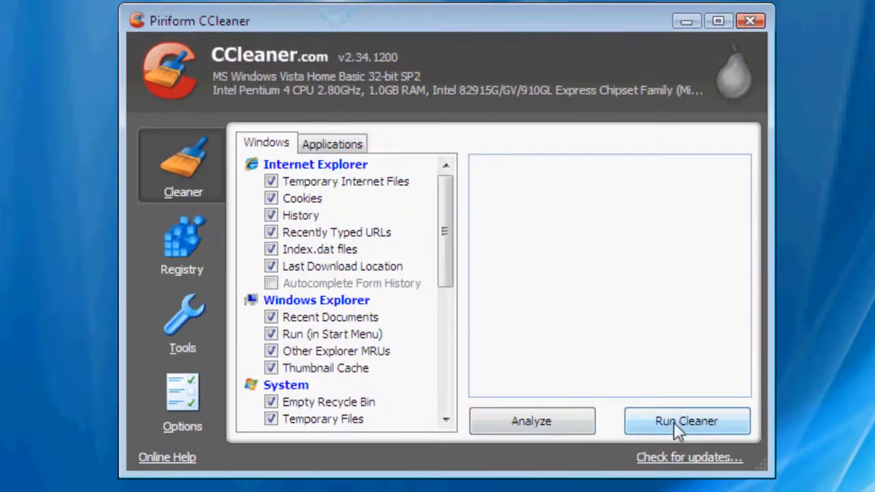
Step: Run the cleaner and confirm permanent deletion, removing 14.9 MB at 100%
{"action": "left_click", "coordinate": [687, 421]}
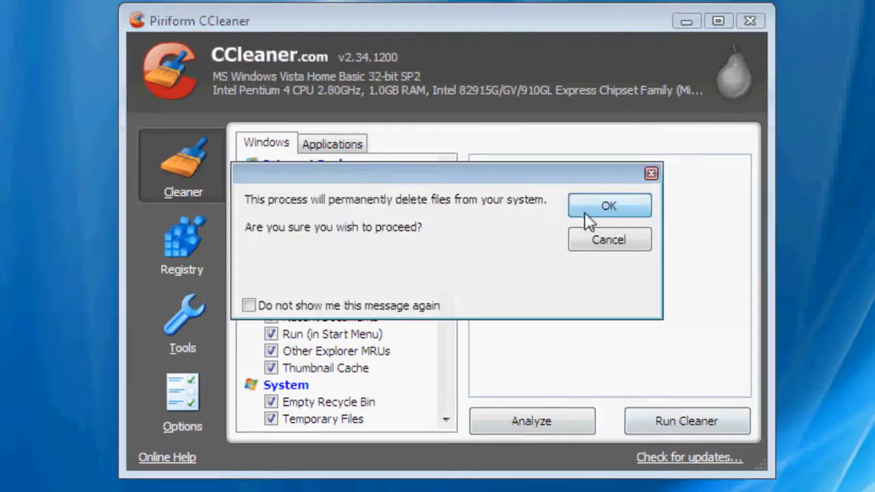
{"action": "left_click", "coordinate": [610, 205]}
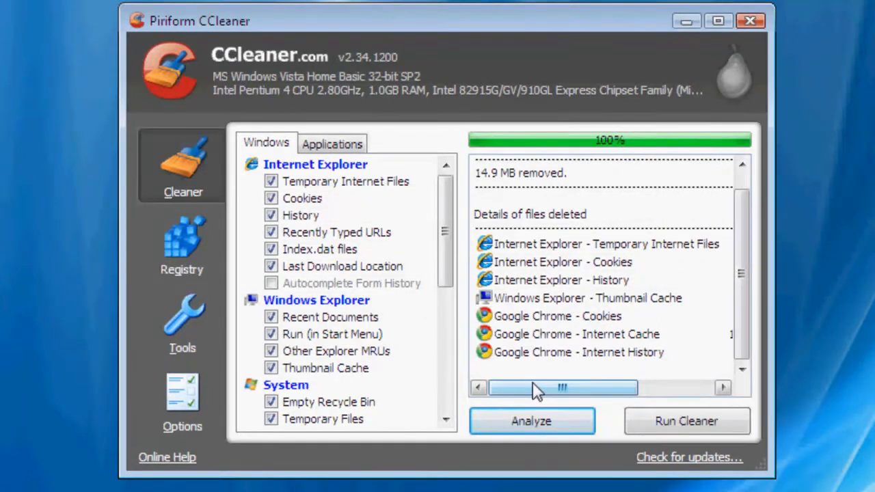
{"action": "mouse_move", "coordinate": [547, 383]}
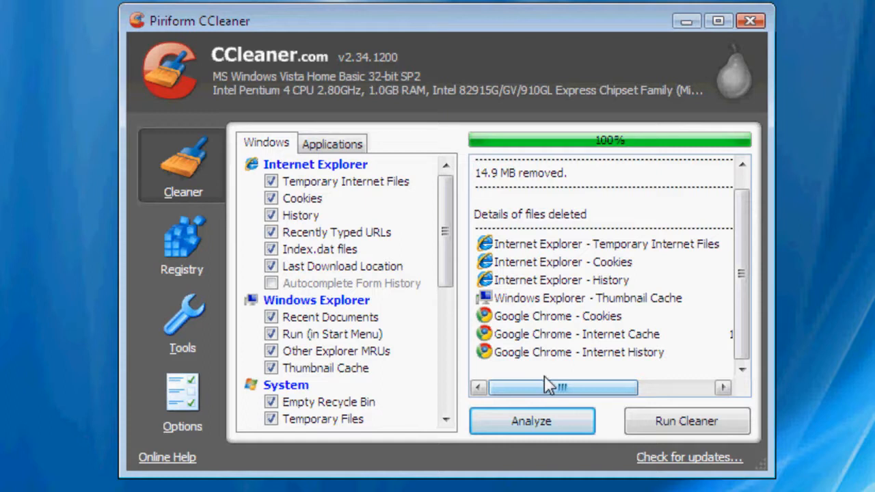
{"action": "mouse_move", "coordinate": [725, 71]}
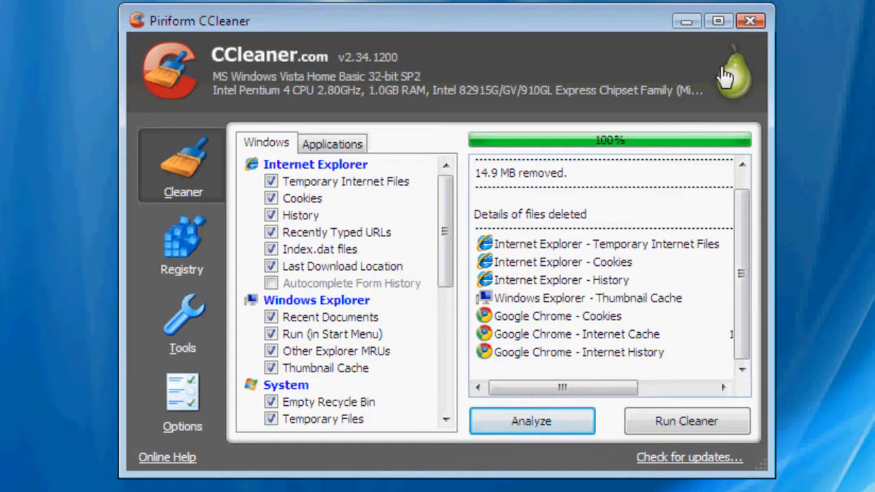
{"action": "mouse_move", "coordinate": [555, 368]}
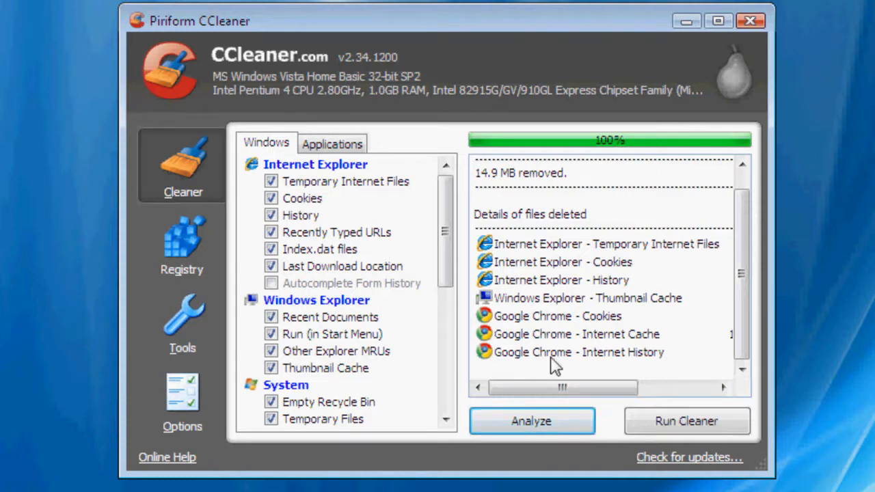